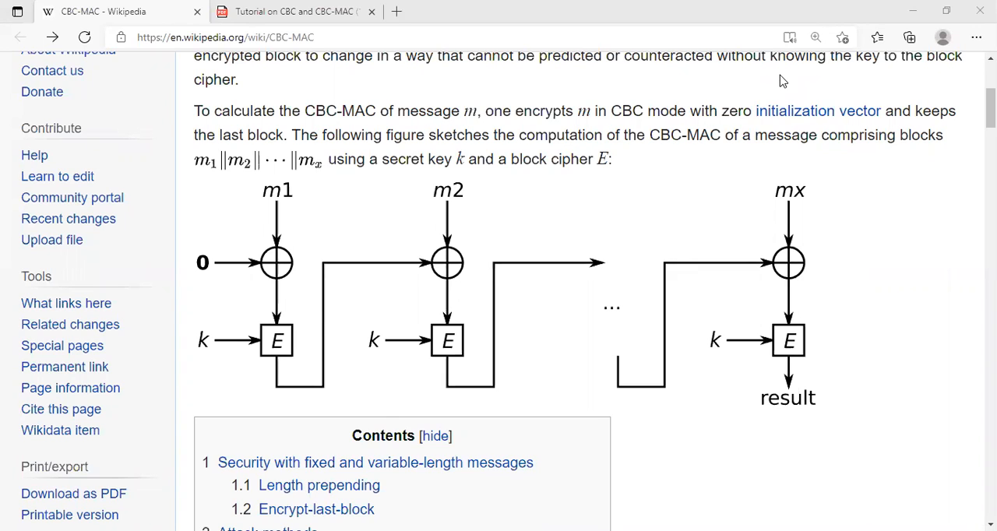
{"action": "mouse_move", "coordinate": [454, 76]}
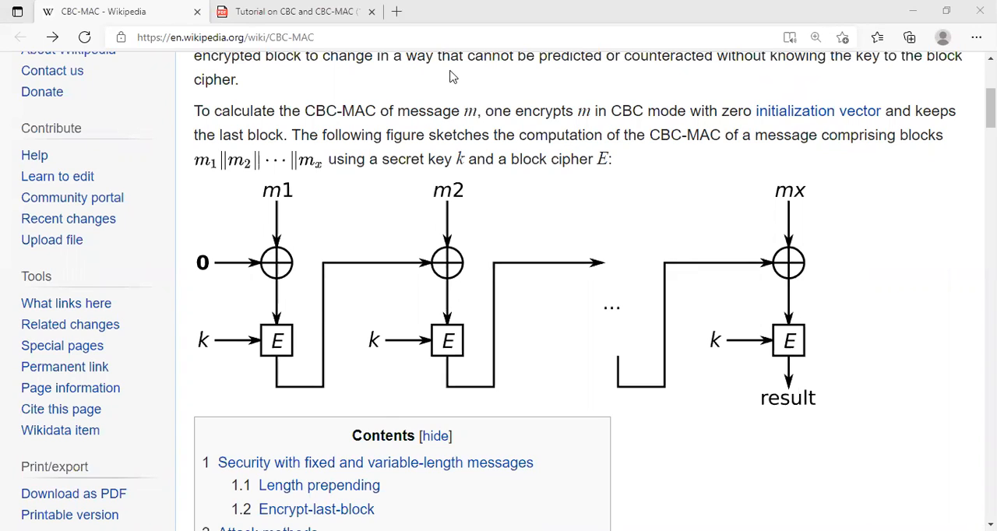
{"action": "mouse_move", "coordinate": [198, 263]}
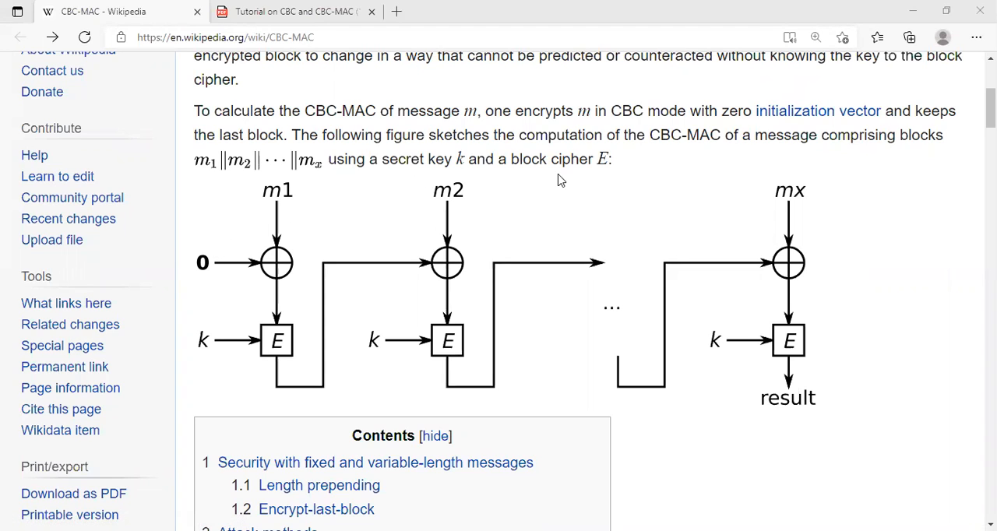
{"action": "mouse_move", "coordinate": [197, 263]}
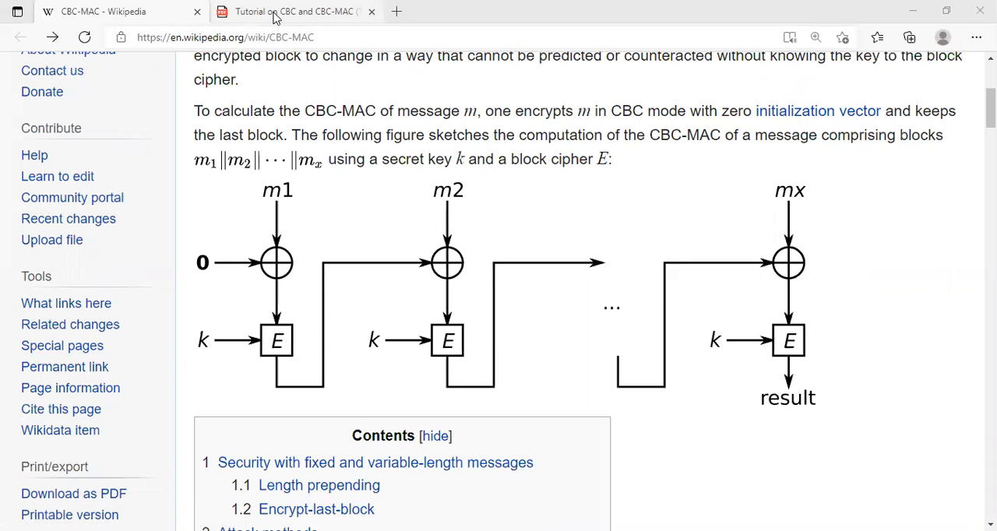
Switch to the CBC-MAC tutorial PDF at slide 64 and clear the accidental selection
{"action": "left_click", "coordinate": [292, 11]}
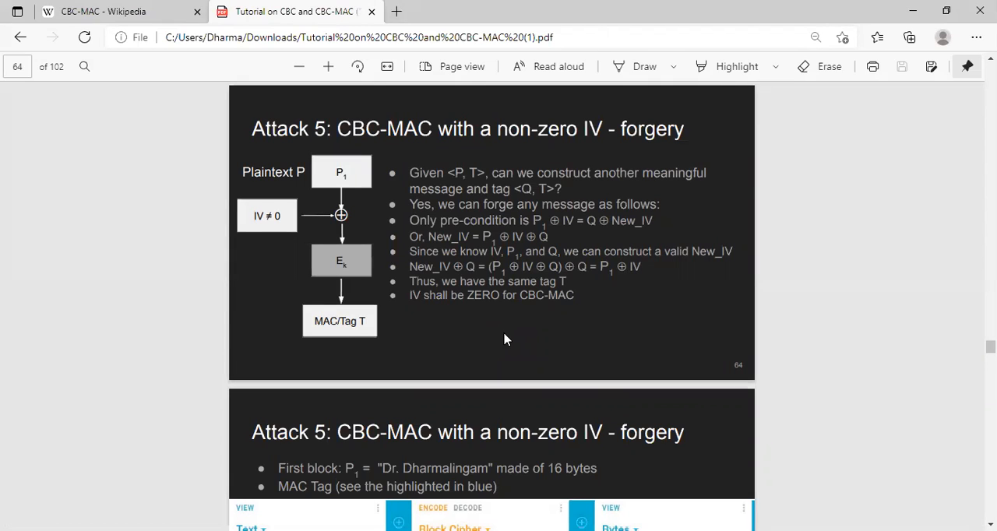
{"action": "mouse_move", "coordinate": [461, 172]}
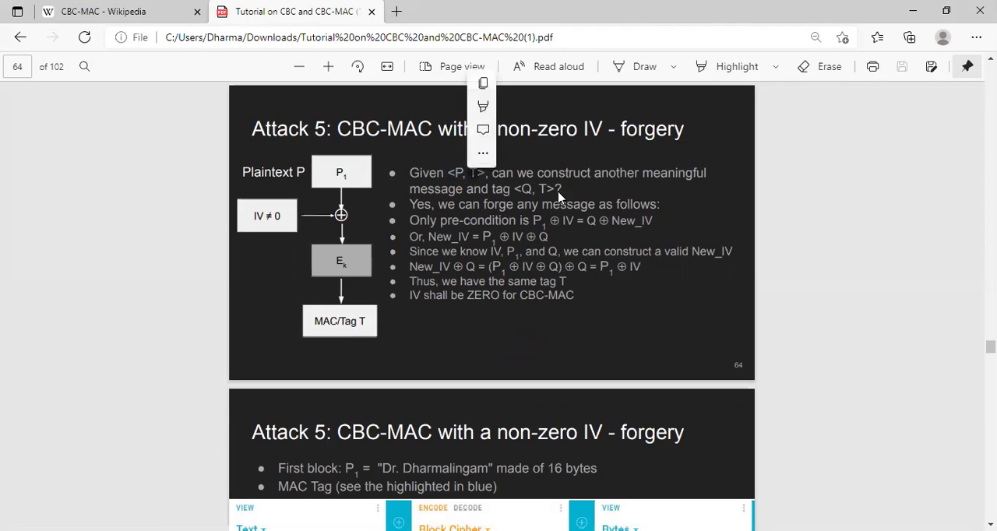
{"action": "left_click", "coordinate": [538, 204]}
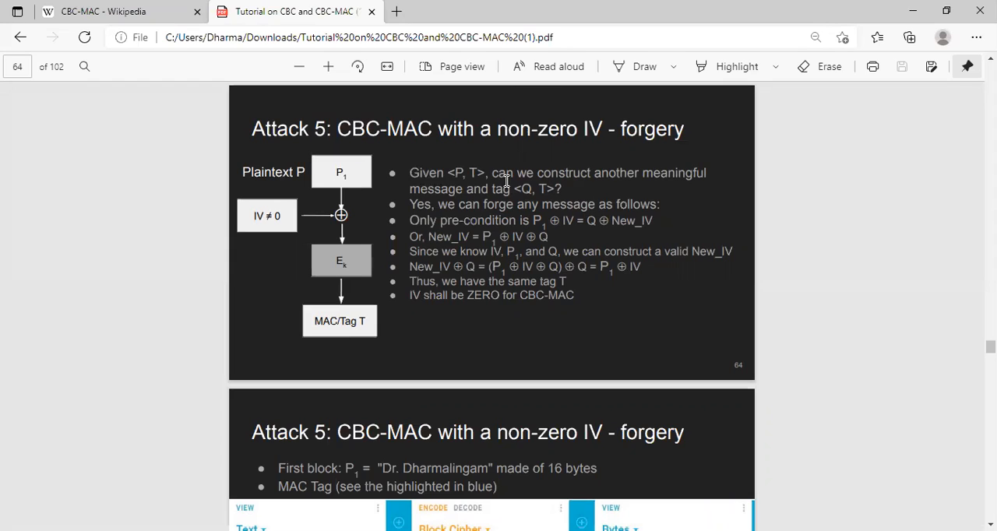
{"action": "mouse_move", "coordinate": [556, 196]}
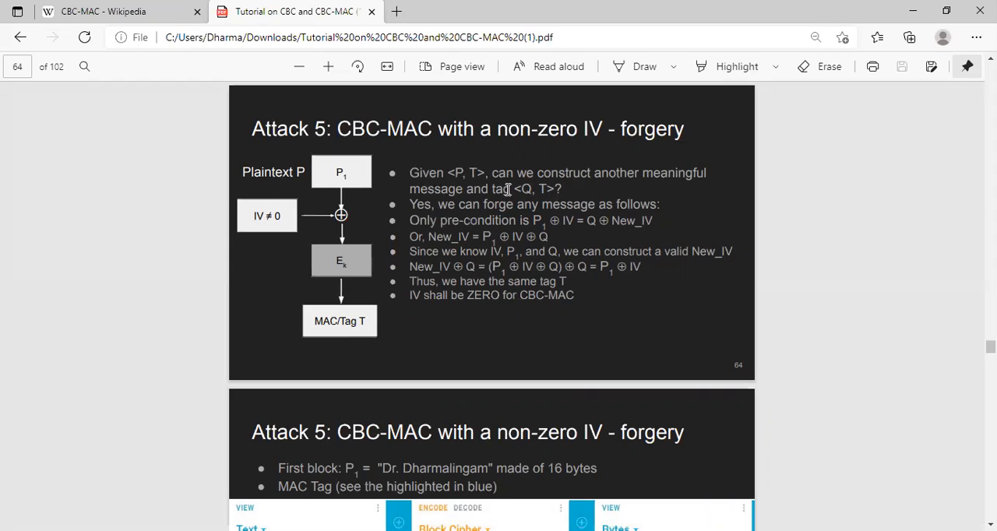
{"action": "mouse_move", "coordinate": [561, 172]}
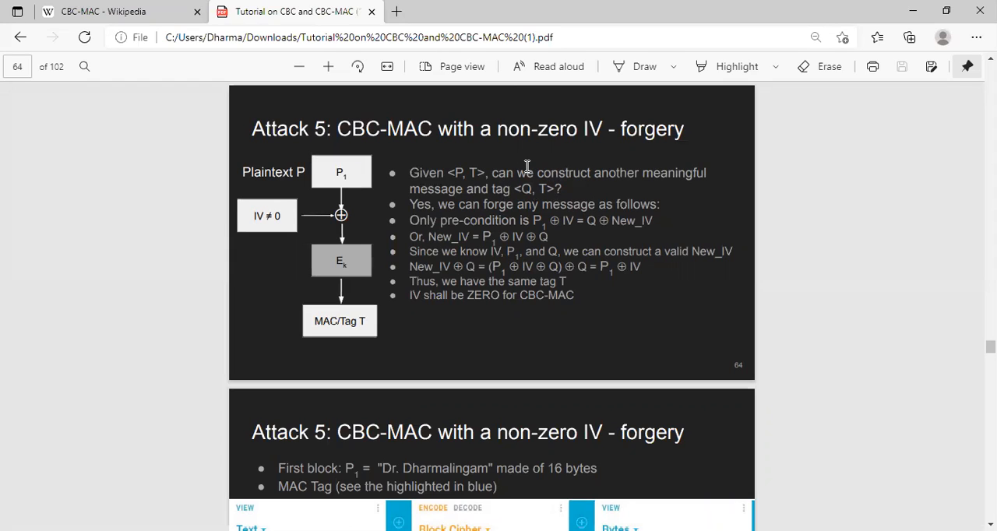
{"action": "mouse_move", "coordinate": [572, 189]}
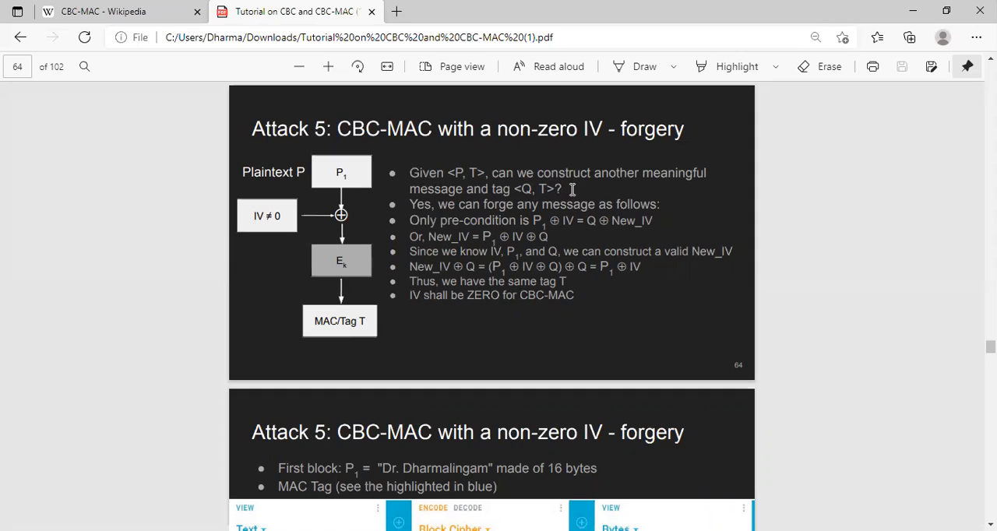
{"action": "mouse_move", "coordinate": [304, 232]}
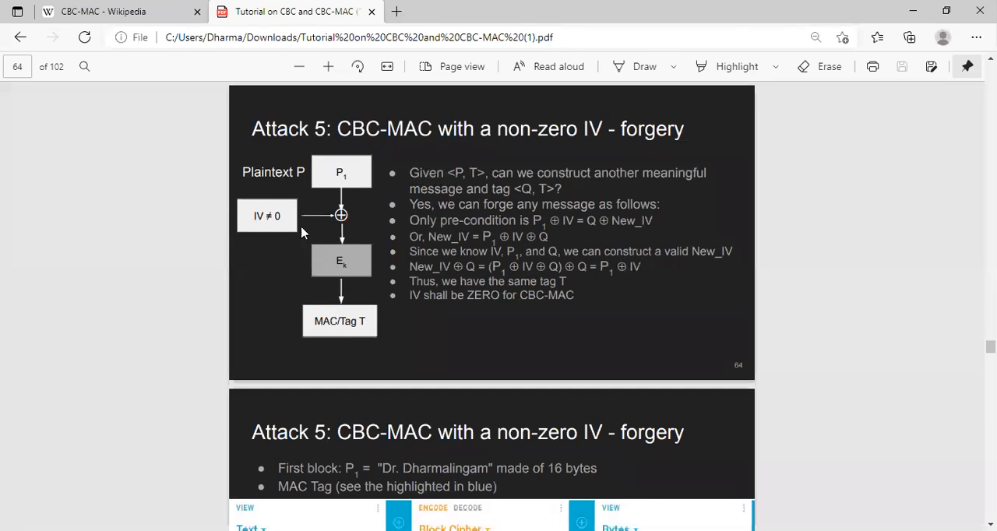
{"action": "mouse_move", "coordinate": [353, 266]}
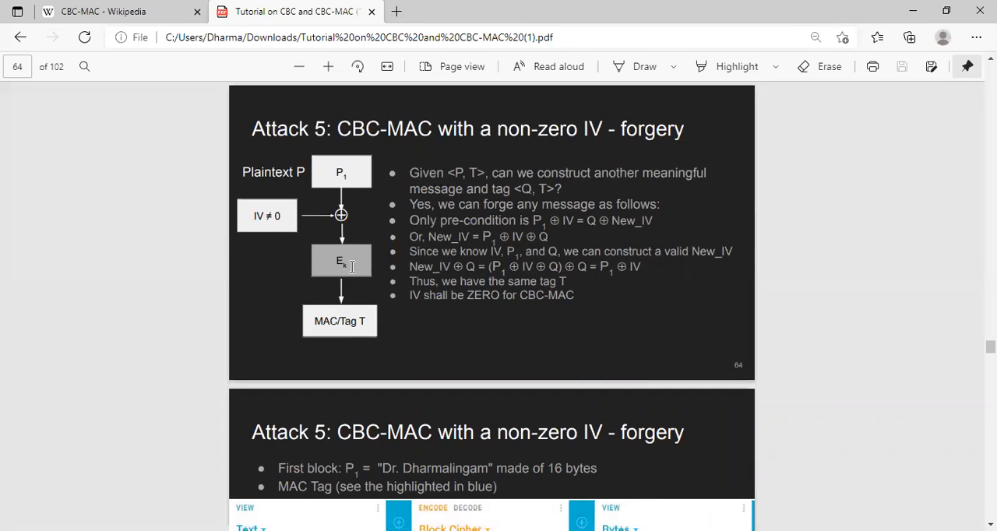
{"action": "mouse_move", "coordinate": [314, 297]}
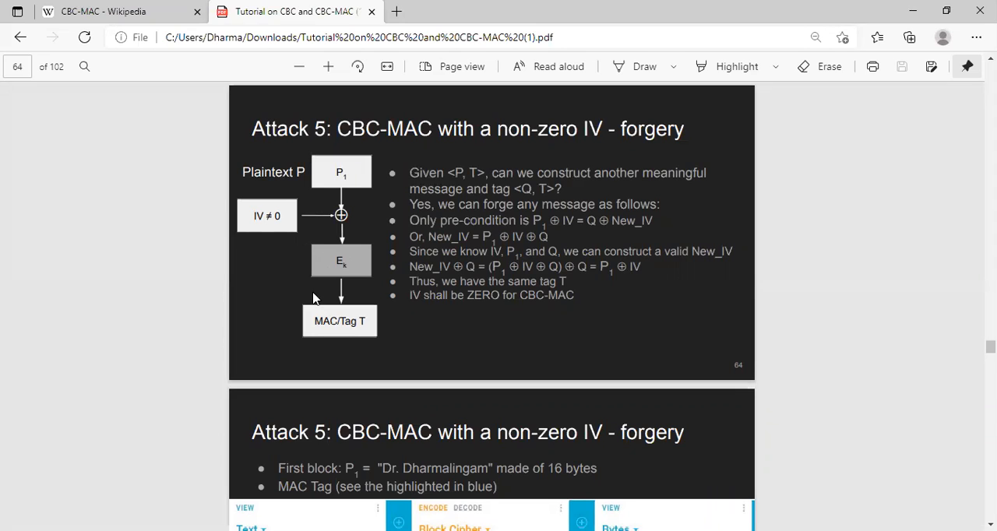
{"action": "mouse_move", "coordinate": [249, 216]}
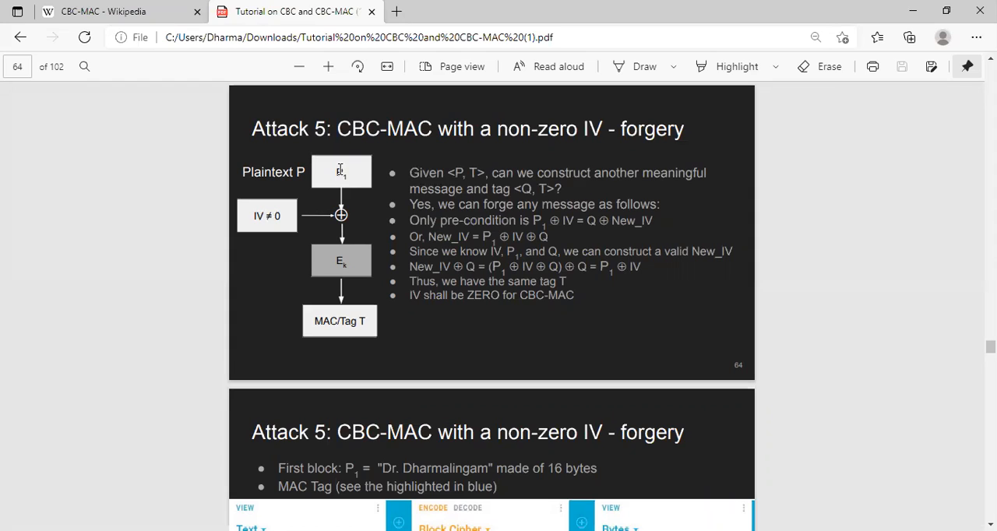
{"action": "mouse_move", "coordinate": [268, 206]}
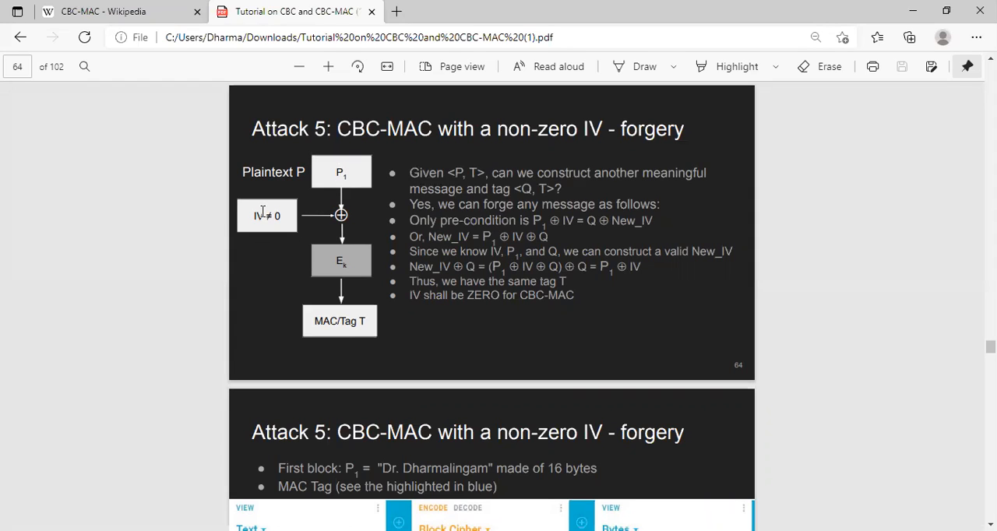
{"action": "mouse_move", "coordinate": [325, 236]}
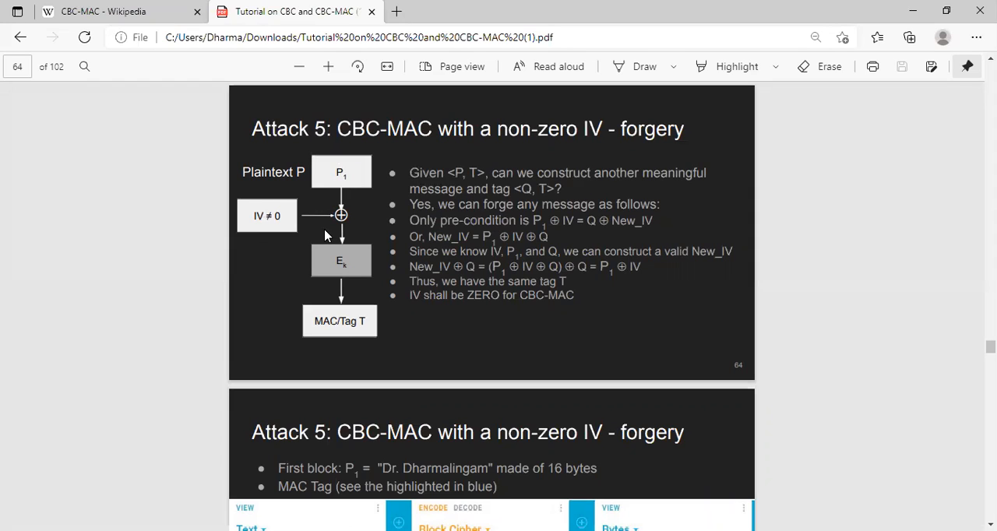
{"action": "mouse_move", "coordinate": [534, 218]}
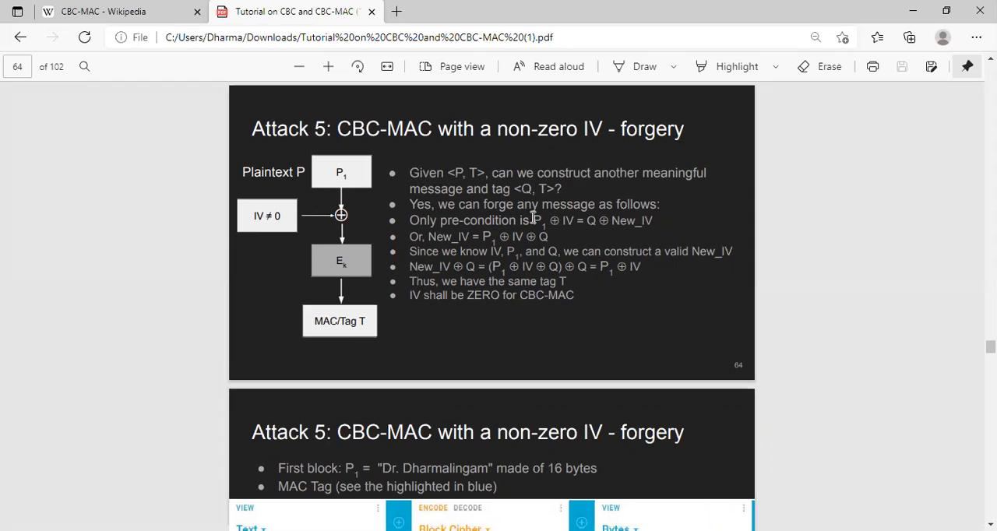
{"action": "mouse_move", "coordinate": [585, 221]}
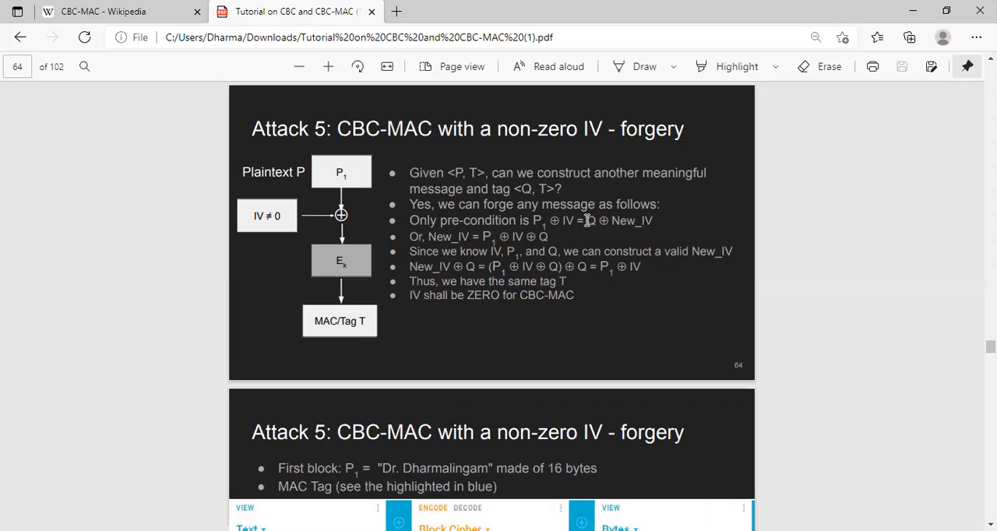
{"action": "mouse_move", "coordinate": [655, 220]}
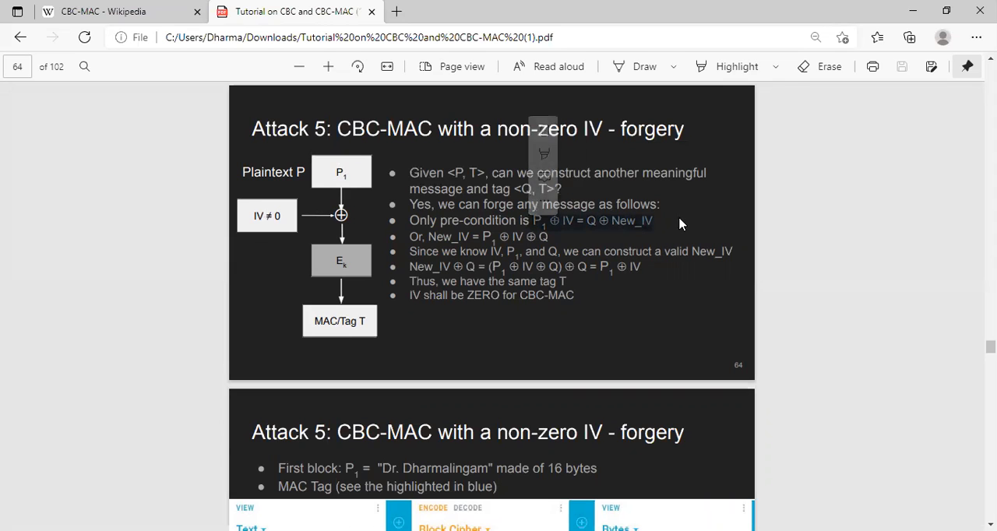
Handwrite 'P1 ⊕ IV = Q ⊕ New_IV' in red ink in slide 64's right margin
{"action": "left_click_drag", "start_coordinate": [779, 198], "coordinate": [791, 230]}
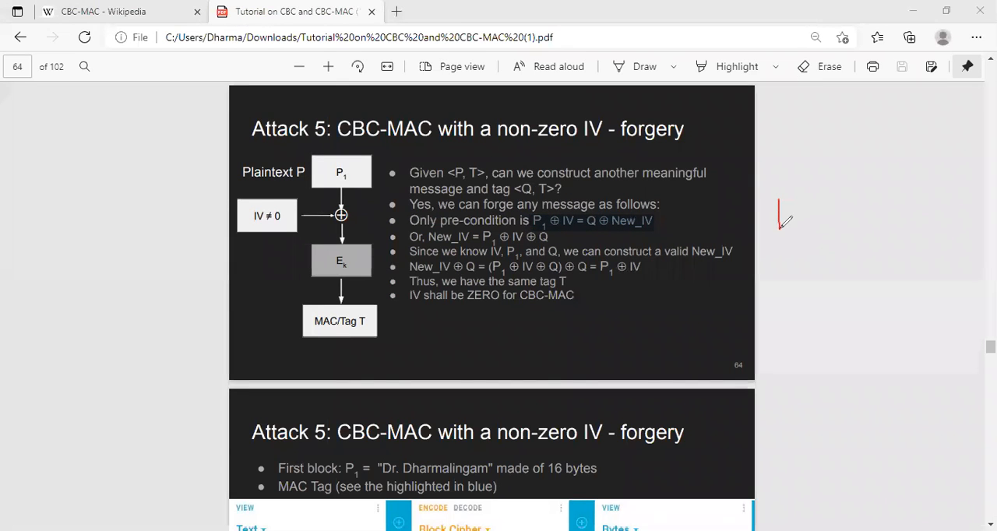
{"action": "left_click_drag", "start_coordinate": [782, 199], "coordinate": [787, 234]}
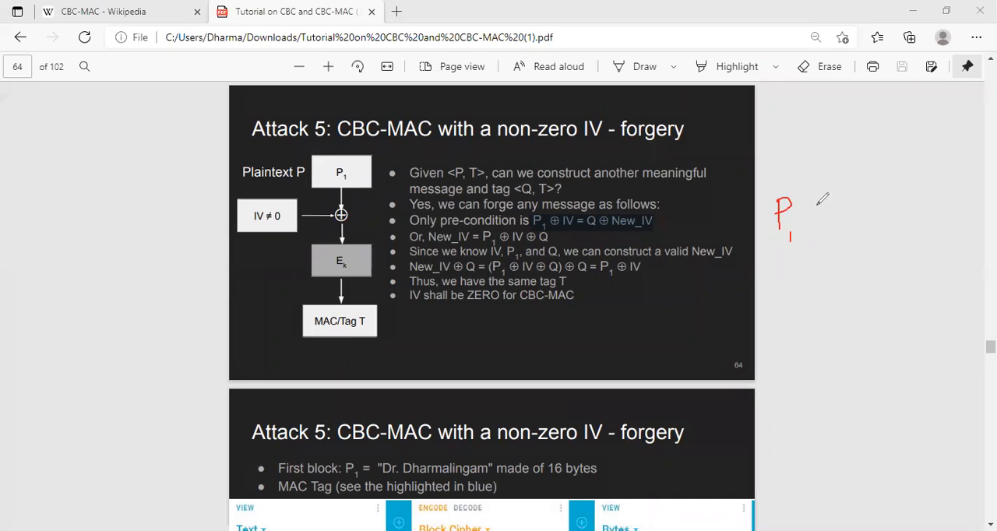
{"action": "left_click_drag", "start_coordinate": [806, 194], "coordinate": [833, 226]}
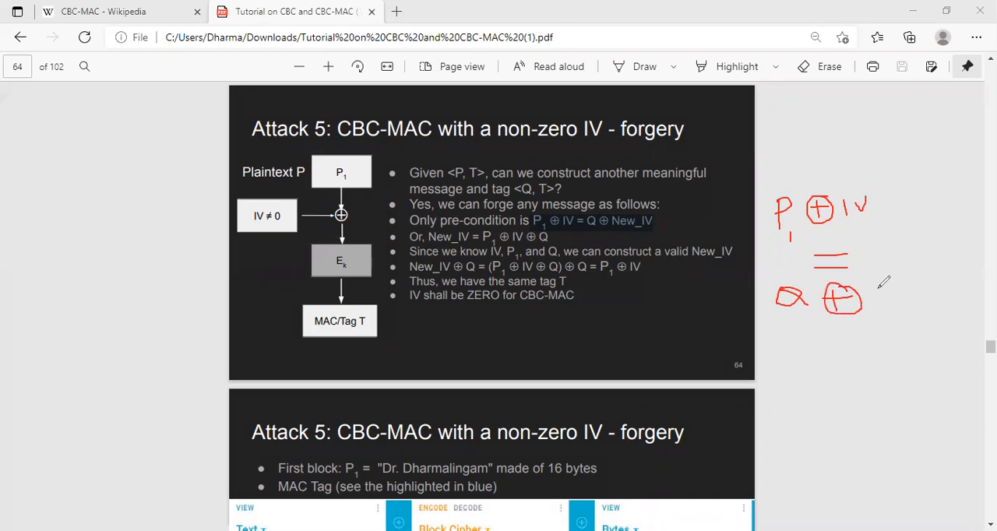
{"action": "left_click_drag", "start_coordinate": [884, 284], "coordinate": [877, 296]}
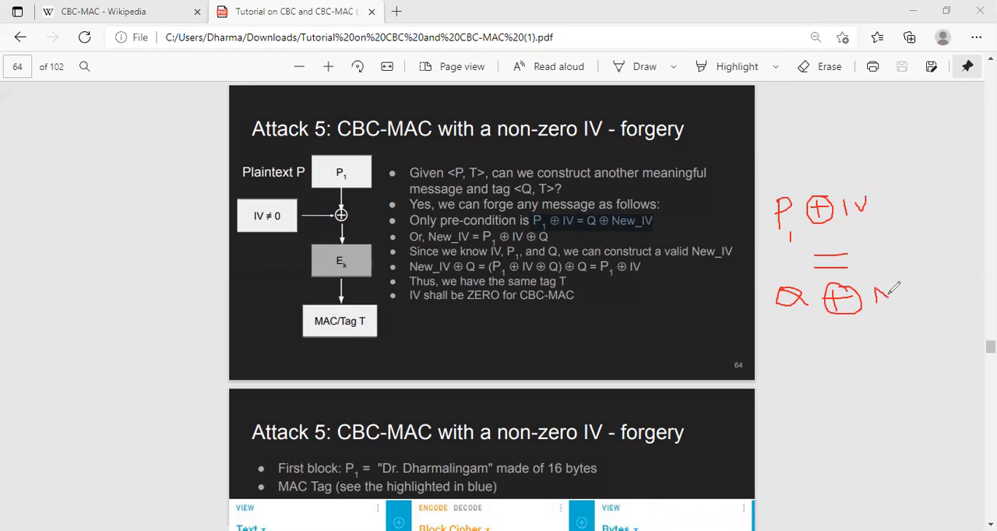
{"action": "left_click_drag", "start_coordinate": [880, 292], "coordinate": [927, 292]}
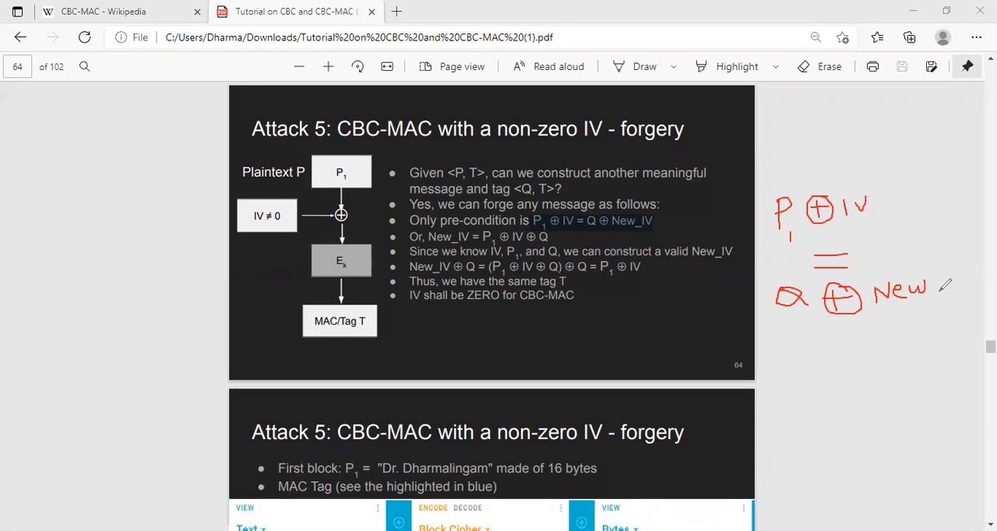
{"action": "left_click_drag", "start_coordinate": [931, 292], "coordinate": [954, 290]}
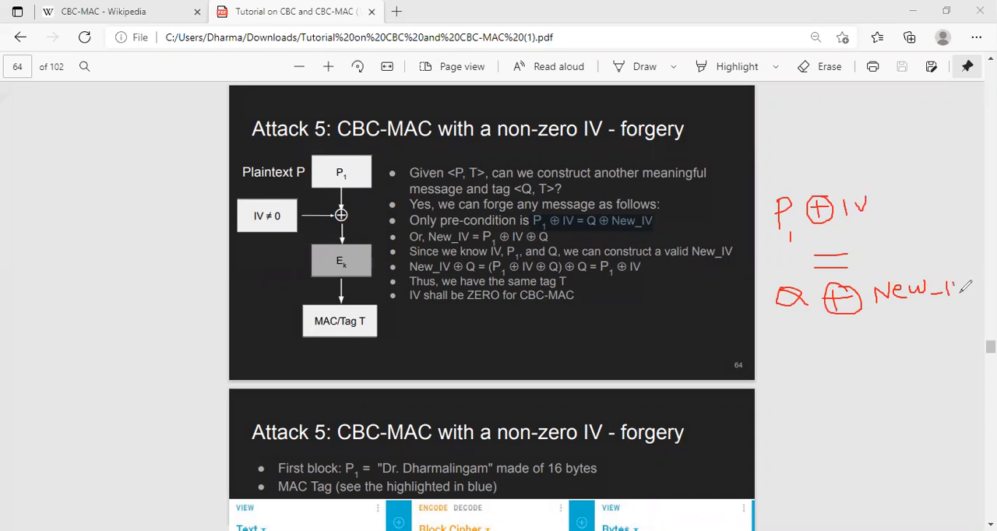
{"action": "left_click_drag", "start_coordinate": [942, 288], "coordinate": [962, 288]}
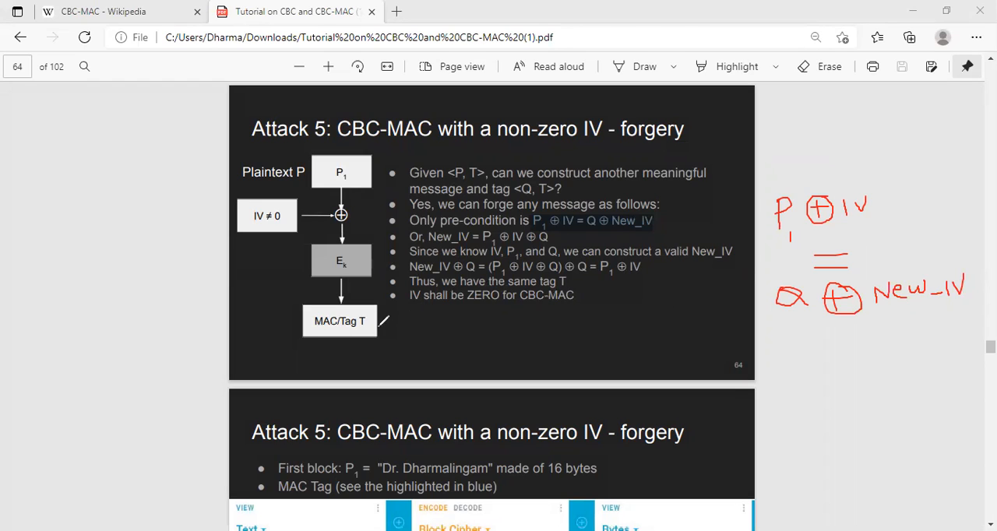
Tick the MAC/Tag T box in red and underline New_IV in the handwritten equation
{"action": "left_click_drag", "start_coordinate": [382, 328], "coordinate": [401, 311]}
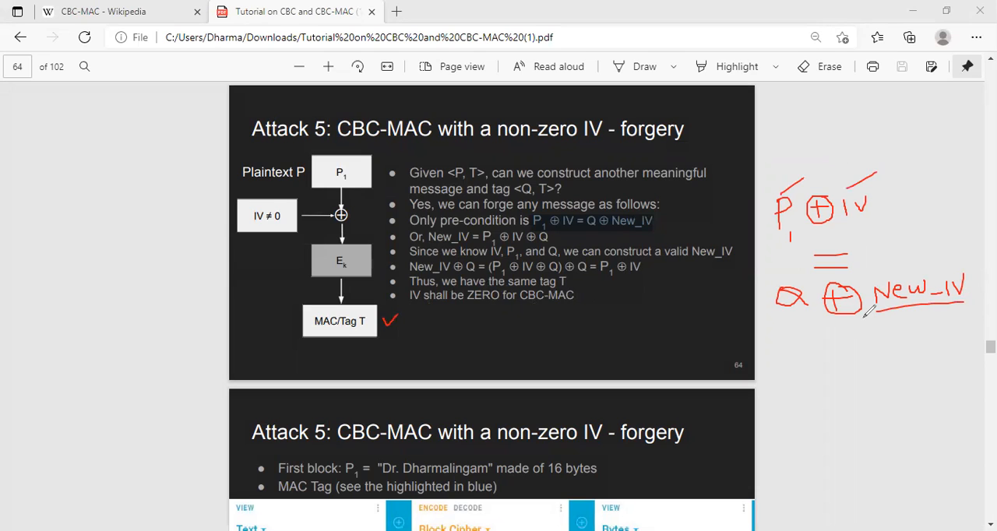
{"action": "left_click_drag", "start_coordinate": [872, 218], "coordinate": [895, 203]}
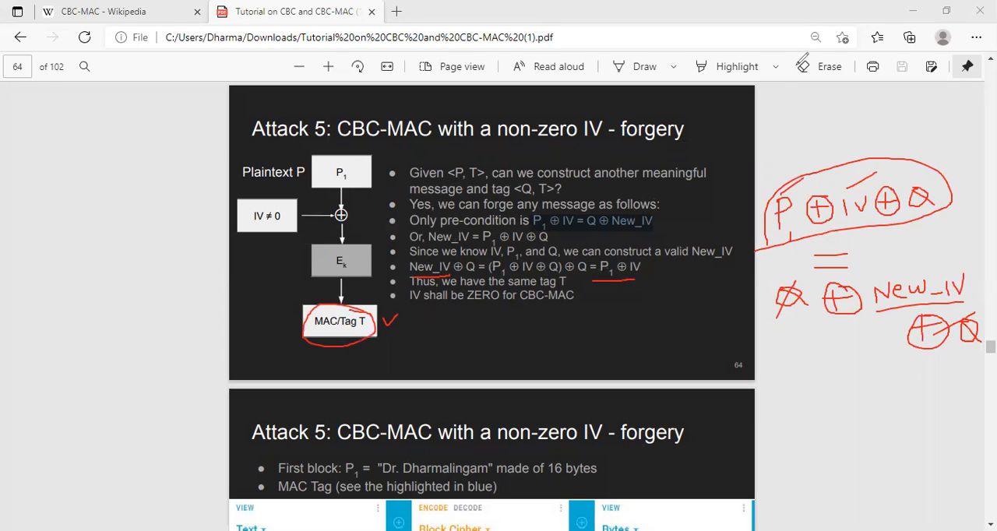
Scroll down to page 65's CyberChef AES-128 CBC example with the highlighted MAC tag bytes
{"action": "scroll", "scroll_direction": "down", "scroll_amount": 3}
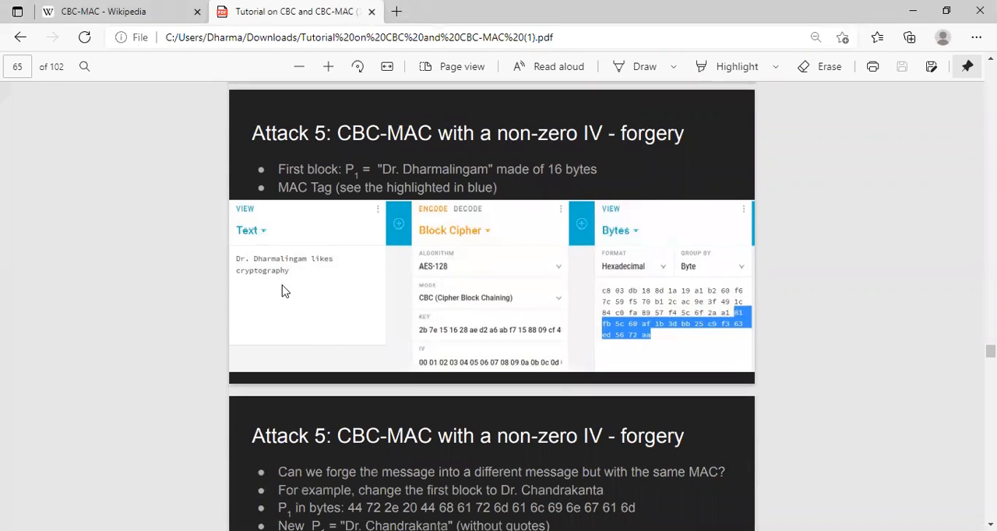
{"action": "mouse_move", "coordinate": [240, 288]}
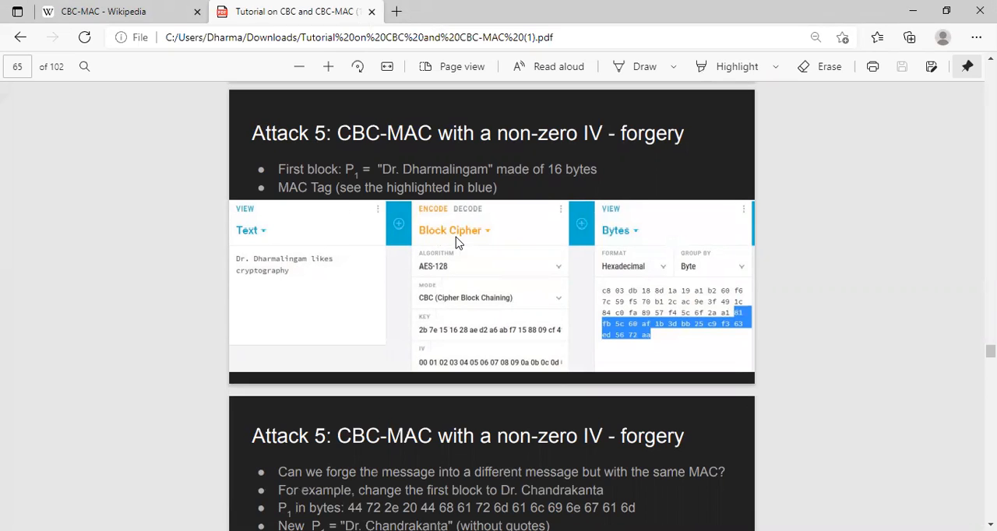
{"action": "mouse_move", "coordinate": [497, 284]}
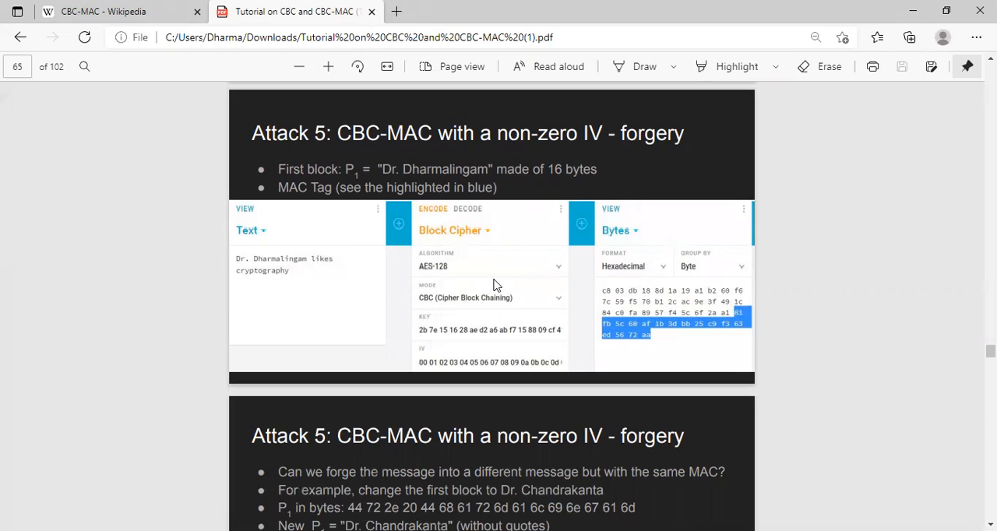
{"action": "mouse_move", "coordinate": [513, 250]}
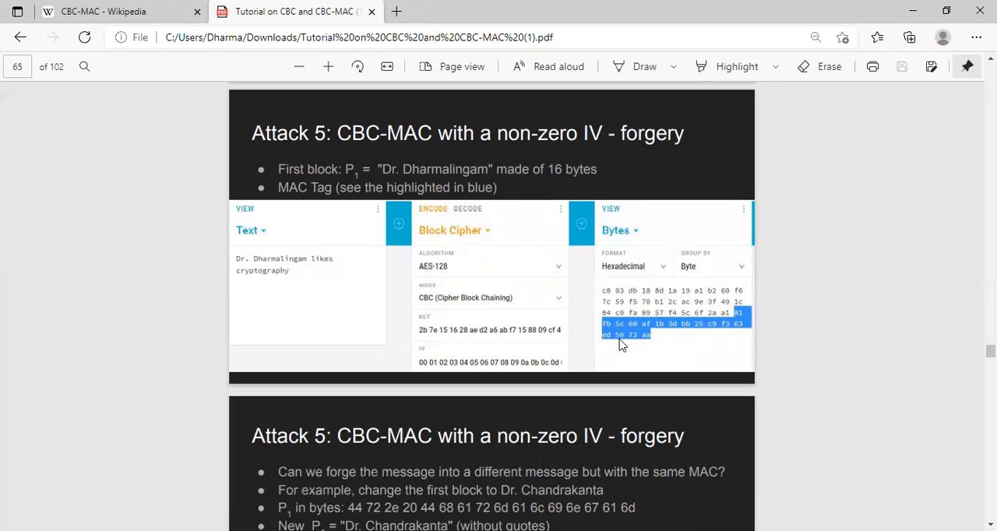
{"action": "mouse_move", "coordinate": [757, 338]}
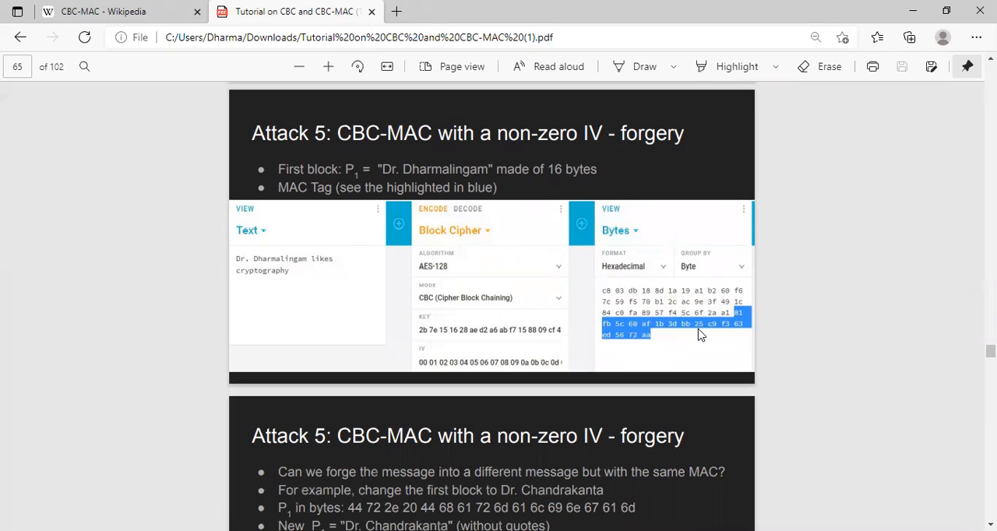
{"action": "scroll", "scroll_direction": "down", "scroll_amount": 3}
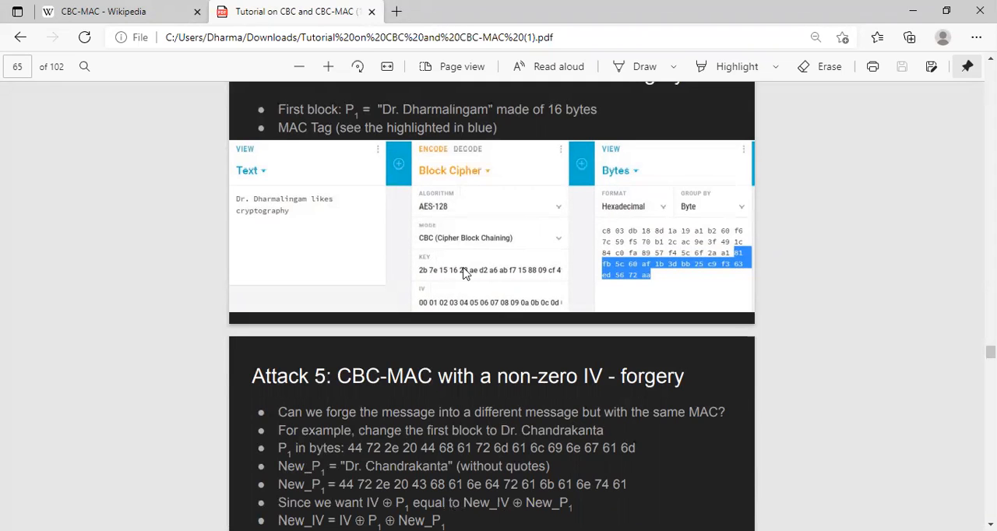
Move to page 66's Attack 5 slide and bring up actions for the selected New_IV bytes
{"action": "scroll", "scroll_direction": "down", "scroll_amount": 3}
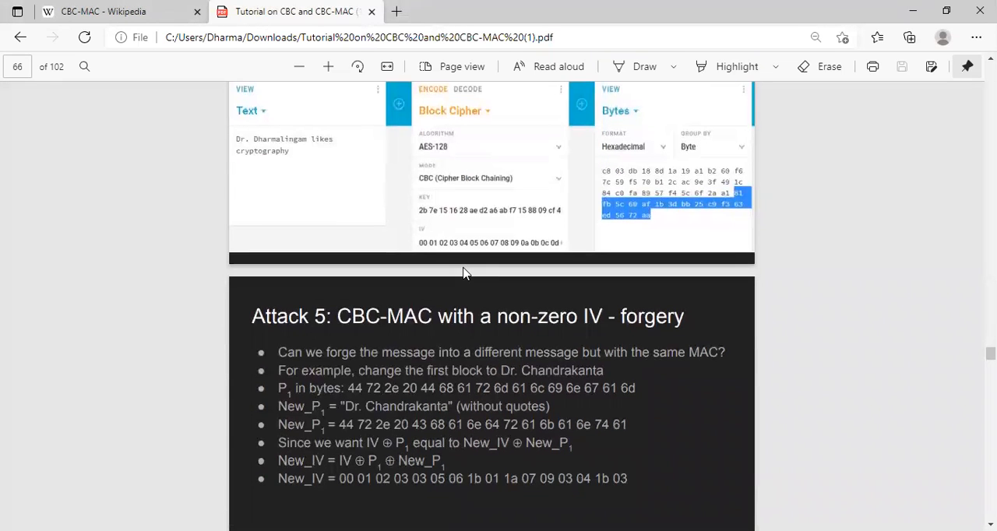
{"action": "mouse_move", "coordinate": [374, 405]}
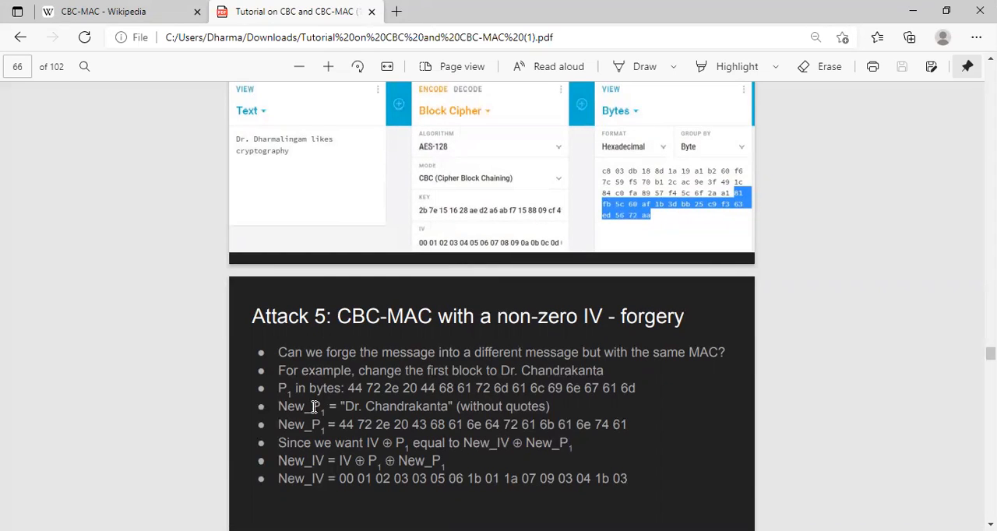
{"action": "mouse_move", "coordinate": [401, 411]}
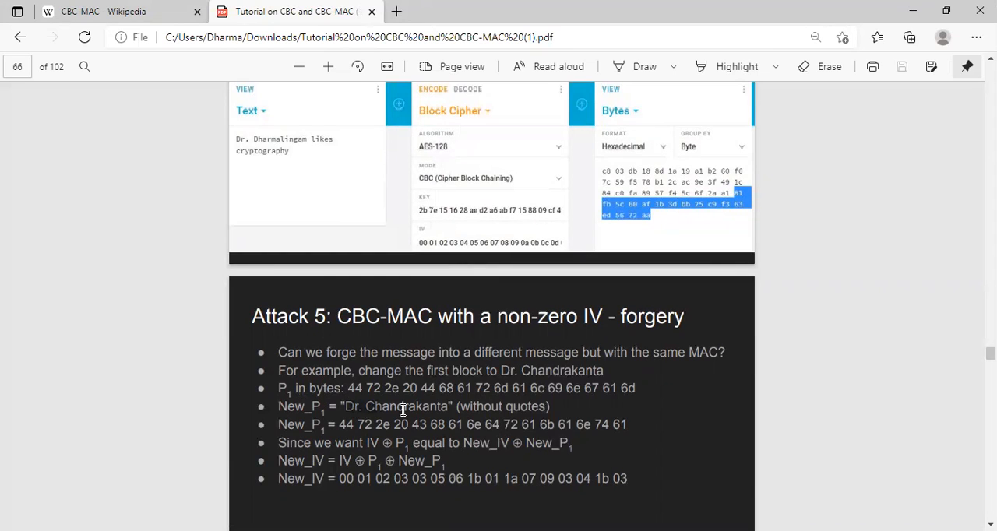
{"action": "mouse_move", "coordinate": [350, 400]}
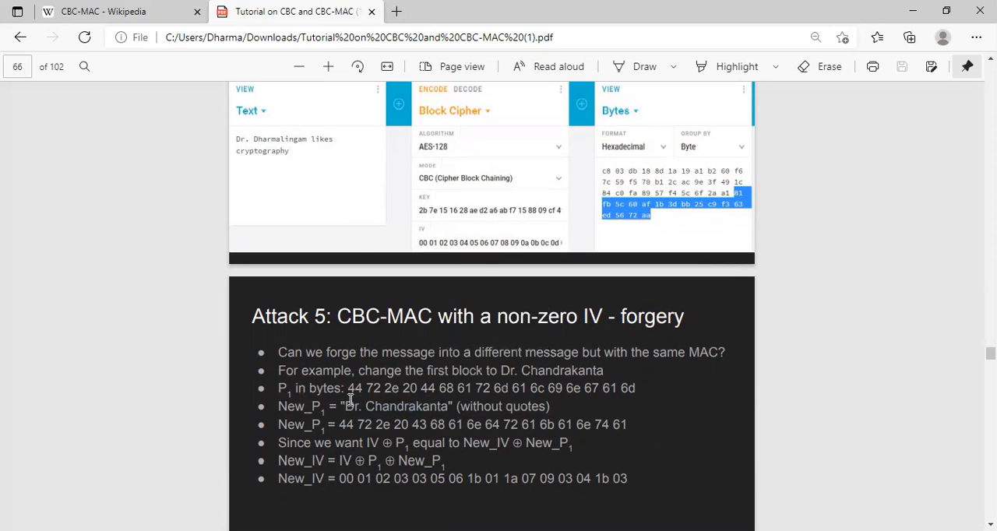
{"action": "mouse_move", "coordinate": [452, 412]}
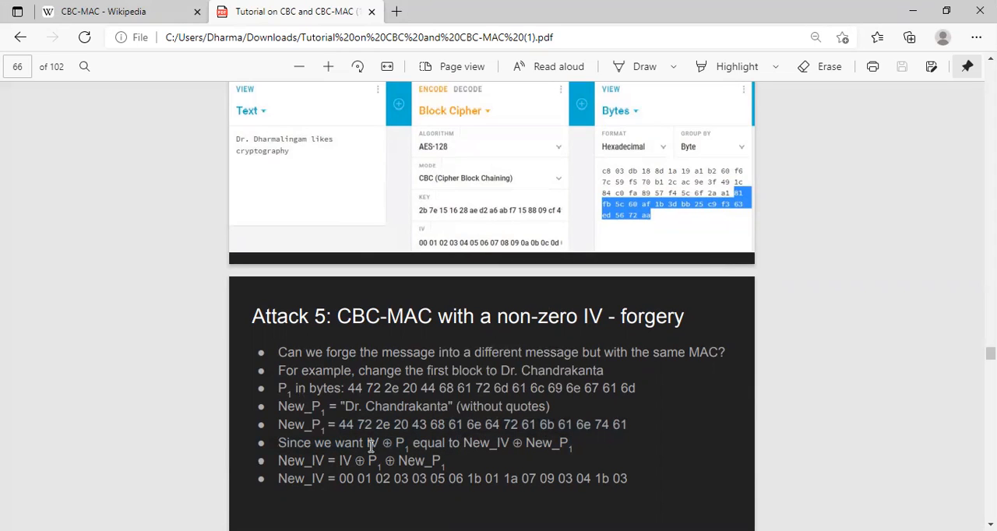
{"action": "mouse_move", "coordinate": [480, 425]}
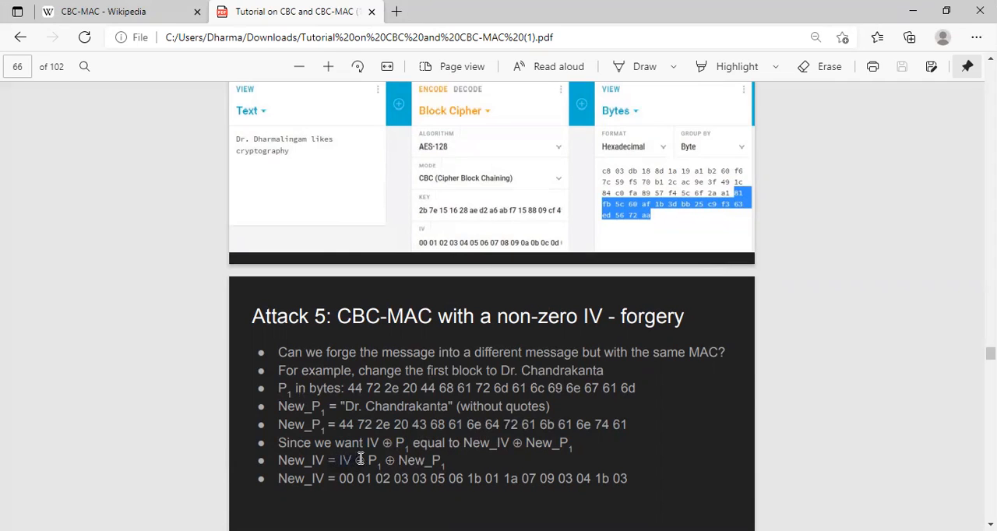
{"action": "mouse_move", "coordinate": [455, 460]}
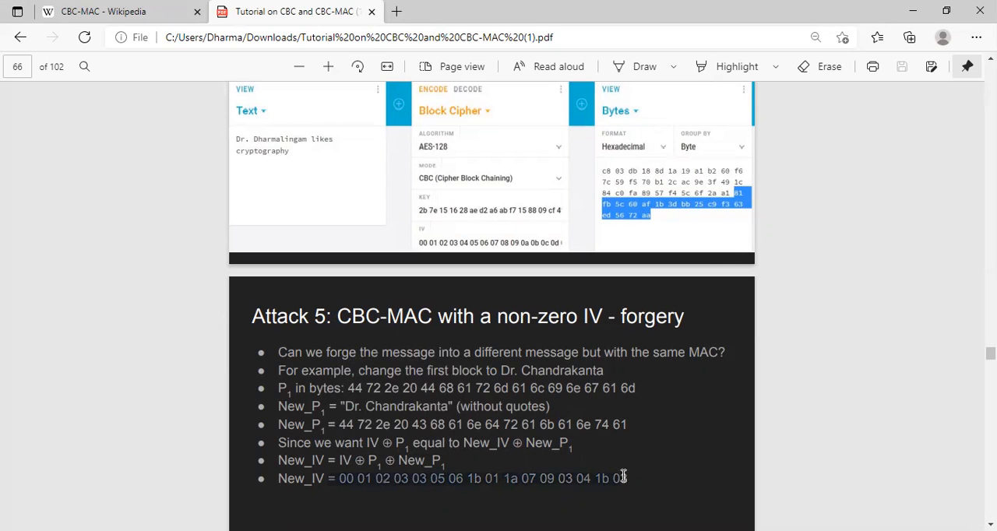
{"action": "right_click", "coordinate": [625, 476]}
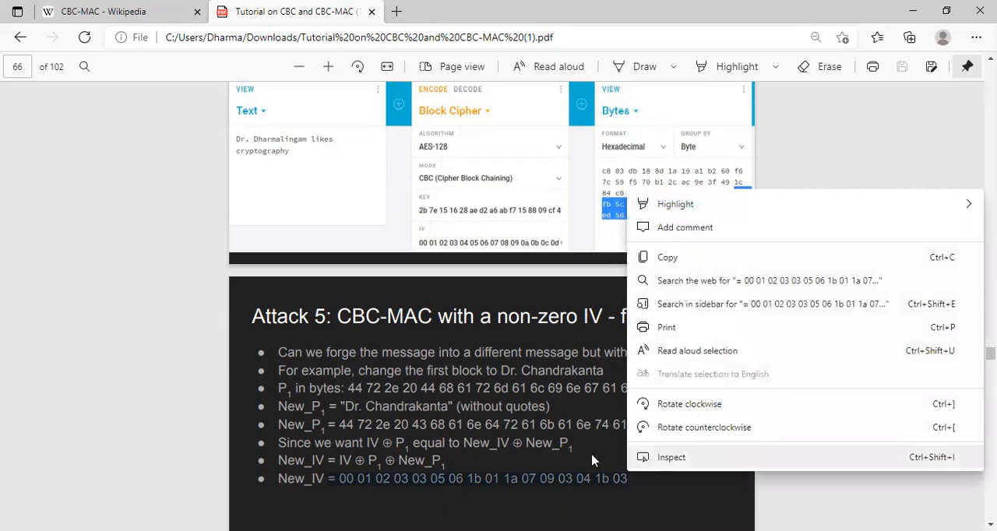
Scroll to page 67, where the forged Dr. Chandrakanta message yields the same MAC
{"action": "scroll", "scroll_direction": "down", "scroll_amount": 3}
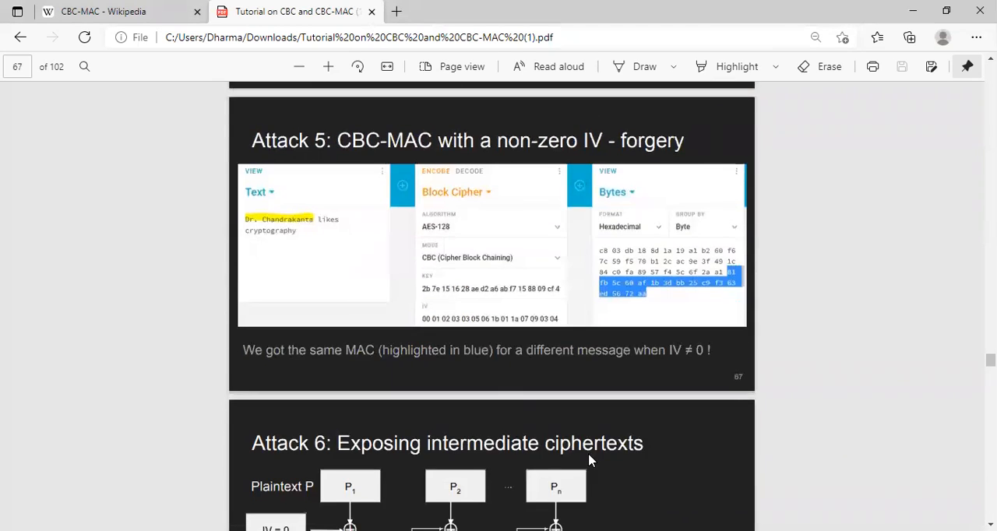
{"action": "mouse_move", "coordinate": [305, 236]}
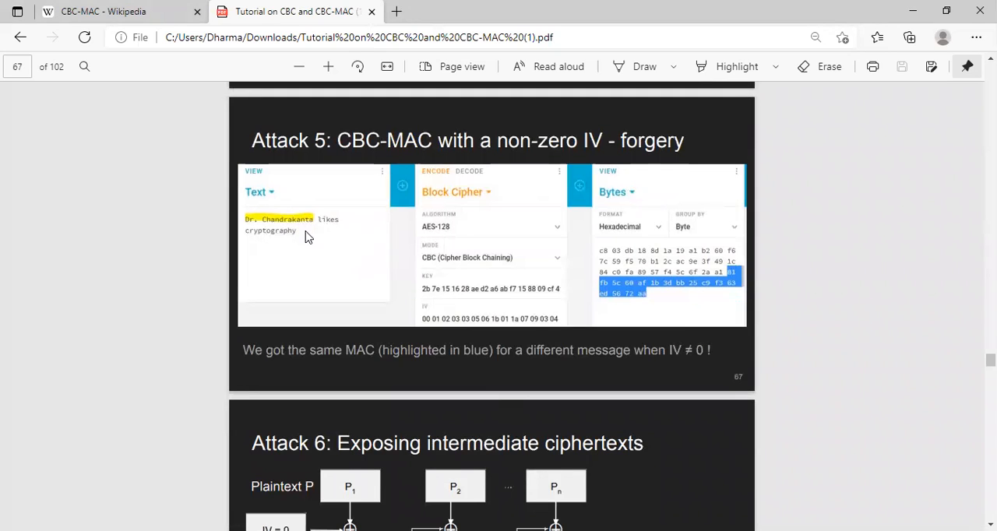
{"action": "mouse_move", "coordinate": [310, 235]}
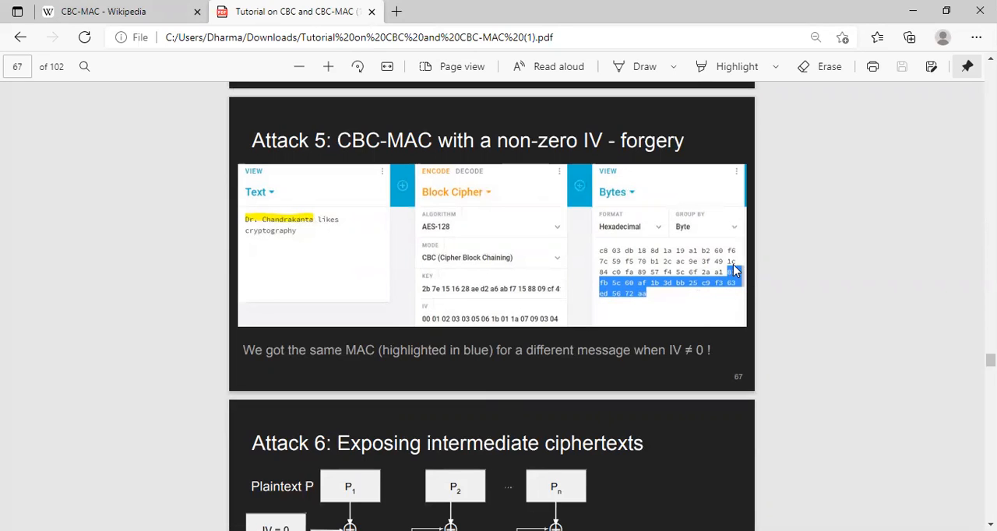
{"action": "mouse_move", "coordinate": [732, 283]}
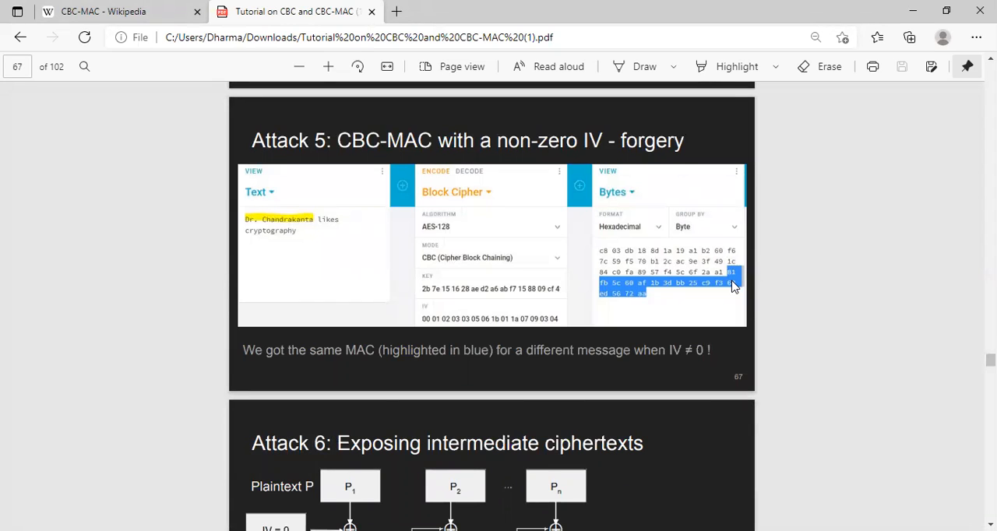
{"action": "mouse_move", "coordinate": [568, 288]}
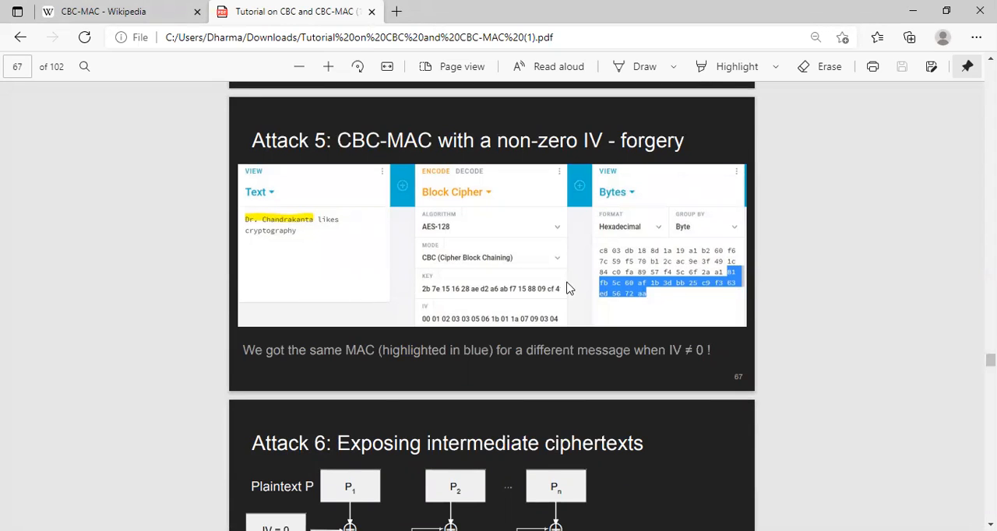
{"action": "mouse_move", "coordinate": [744, 281]}
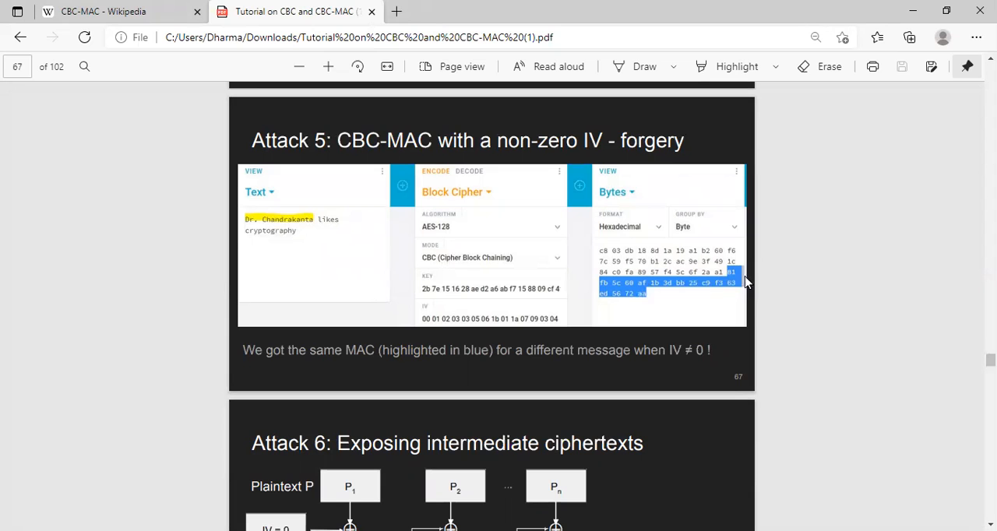
{"action": "scroll", "scroll_direction": "up", "scroll_amount": 3}
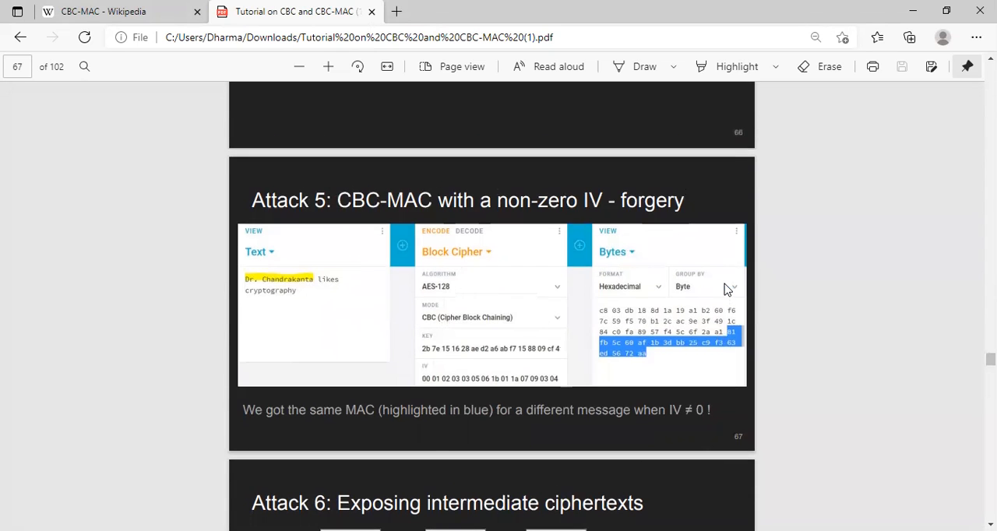
Scroll back to page 65 to compare the original Dr. Dharmalingam MAC tag
{"action": "scroll", "scroll_direction": "up", "scroll_amount": 3}
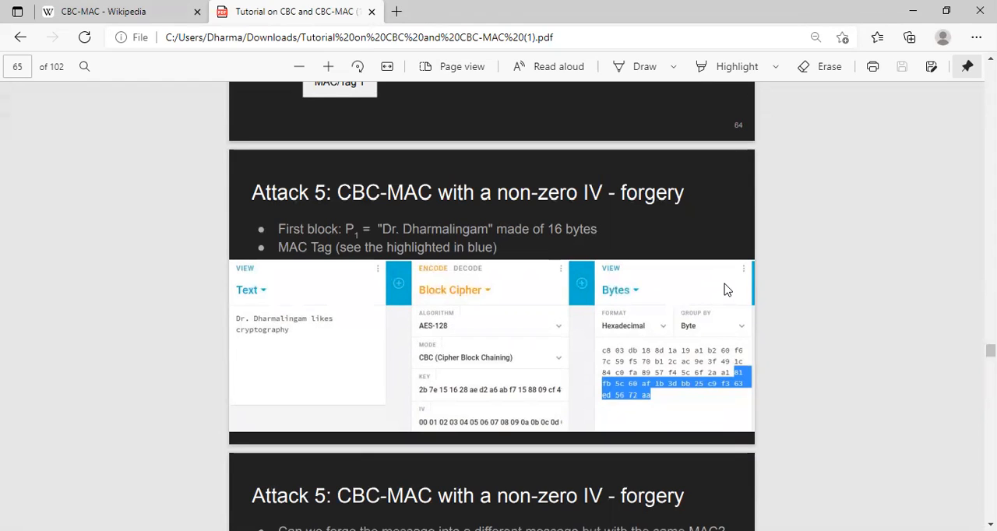
{"action": "mouse_move", "coordinate": [619, 168]}
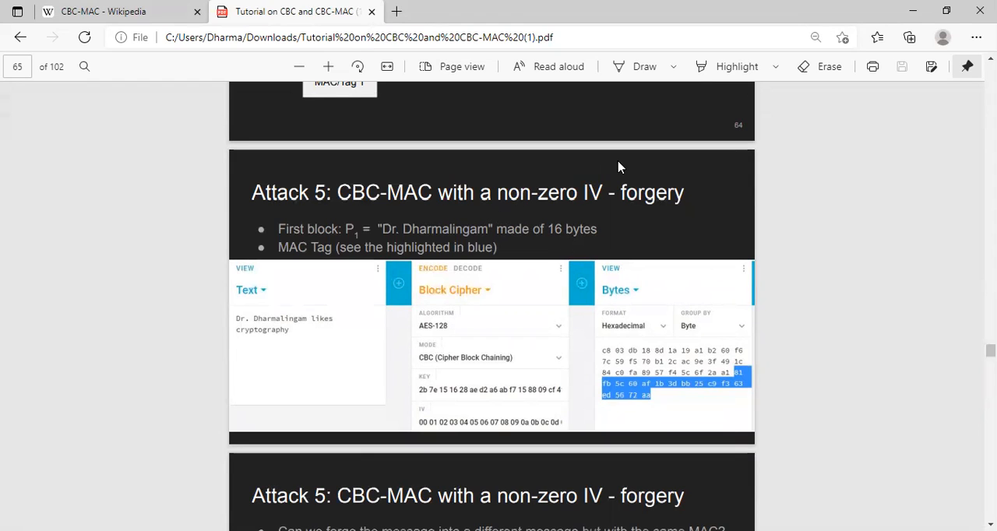
{"action": "mouse_move", "coordinate": [664, 214]}
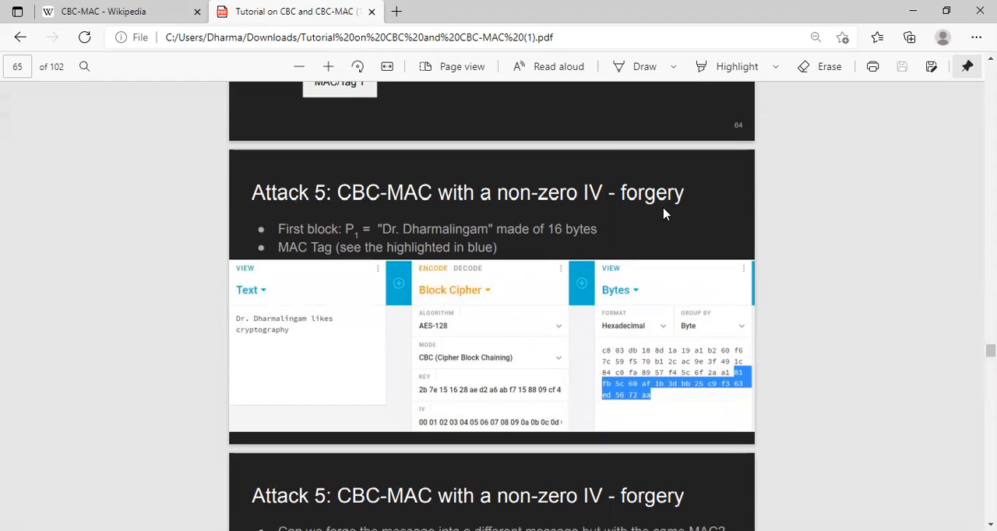
{"action": "mouse_move", "coordinate": [687, 216]}
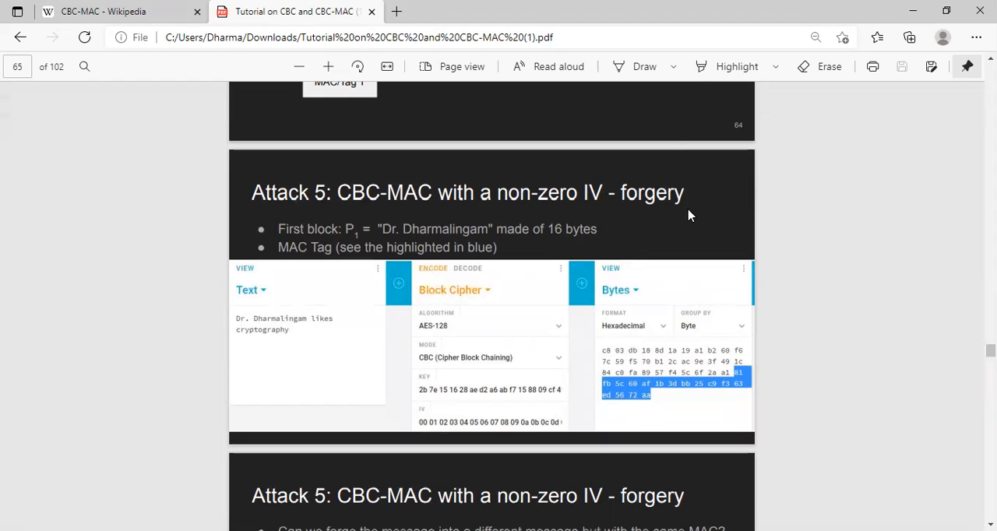
{"action": "mouse_move", "coordinate": [647, 205]}
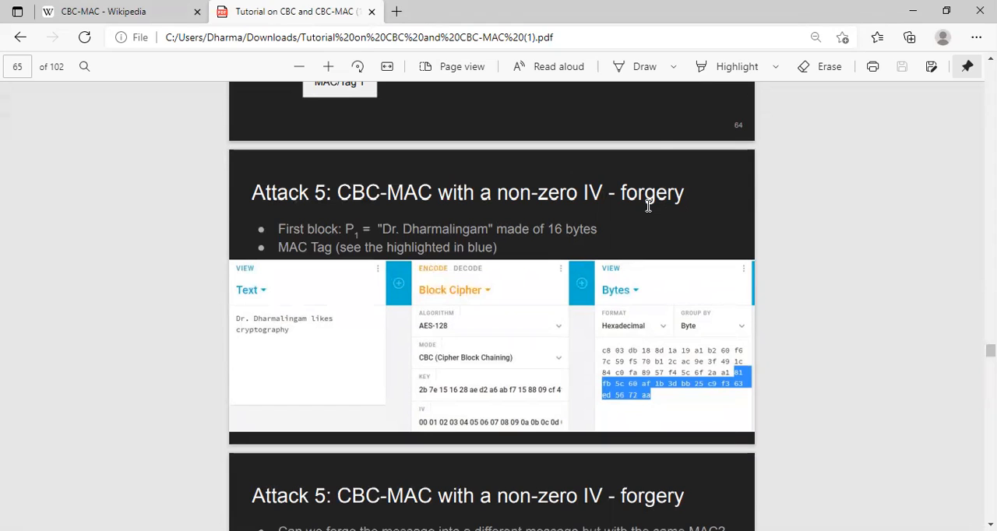